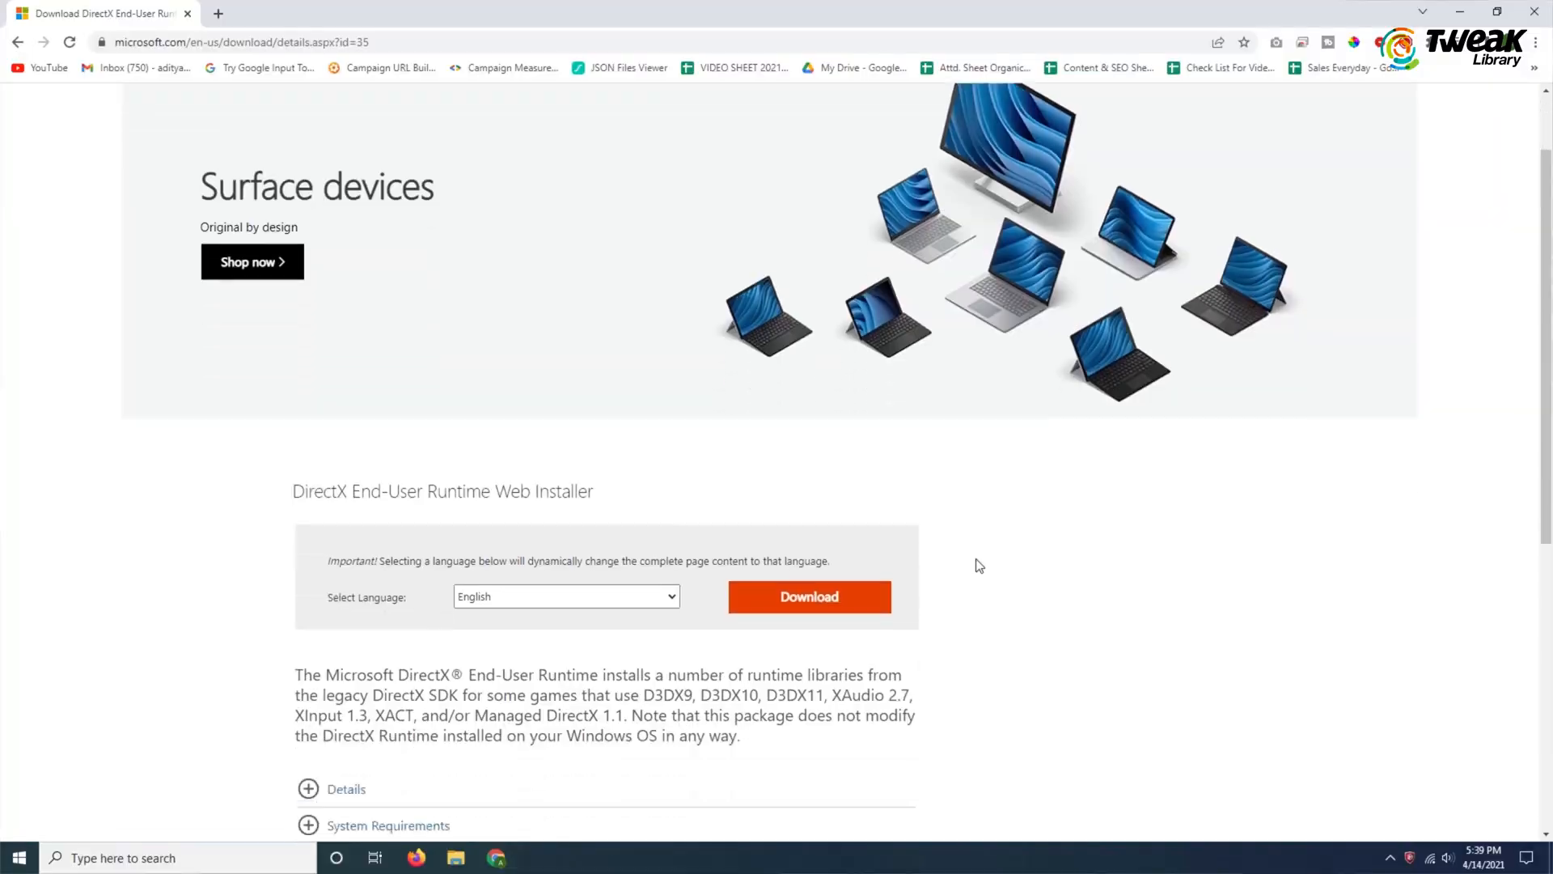
# - Download the English DirectX End-User Runtime Web Installer, dxwebsetup.exe, to the Desktop
pyautogui.click(808, 596)
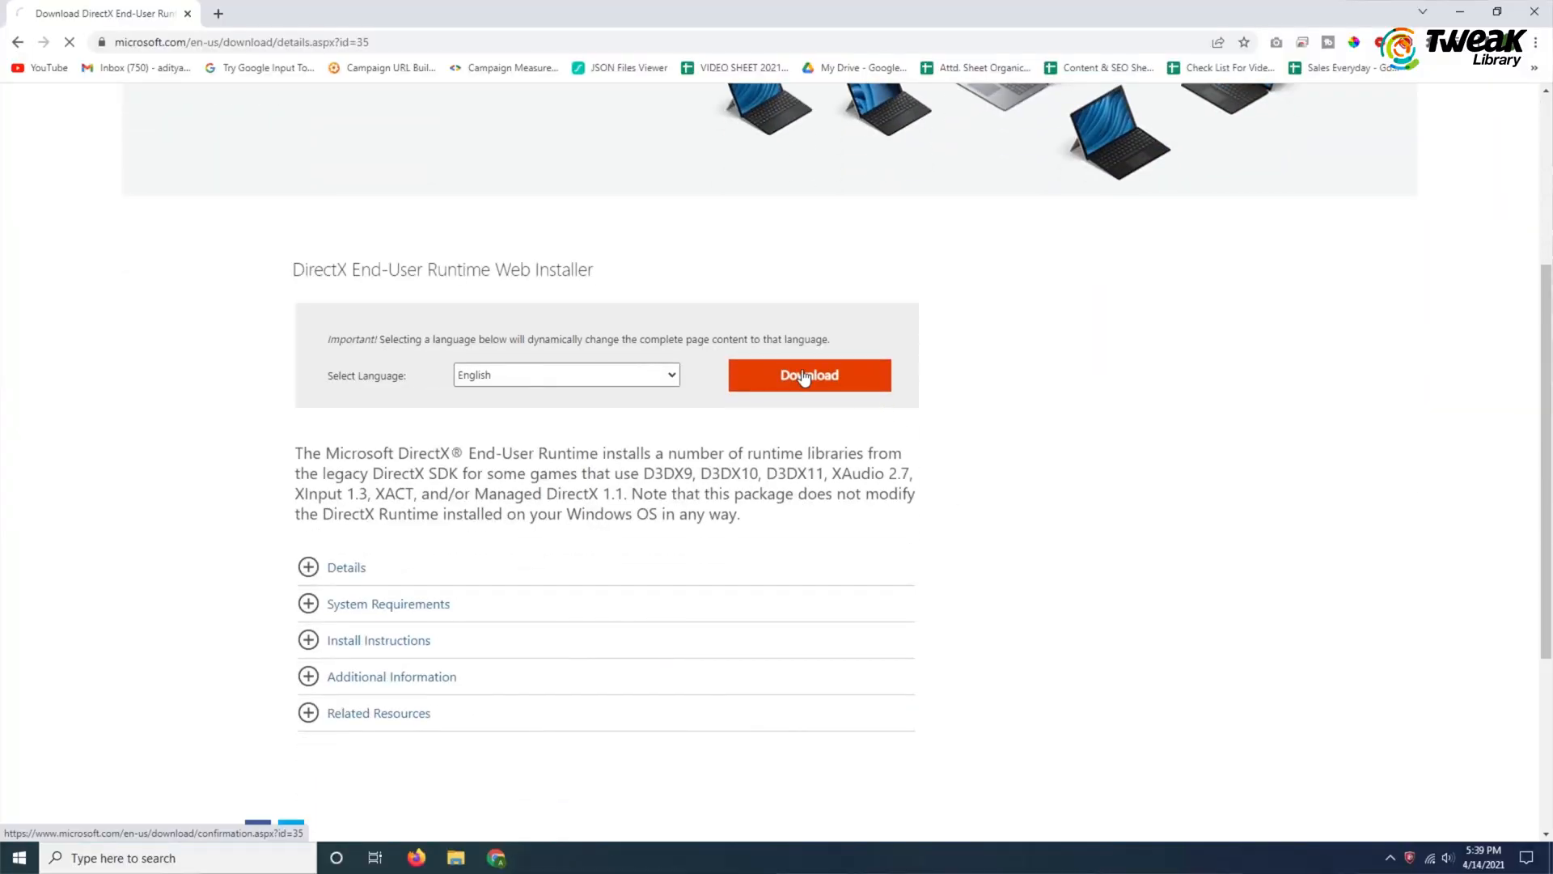
pyautogui.click(808, 374)
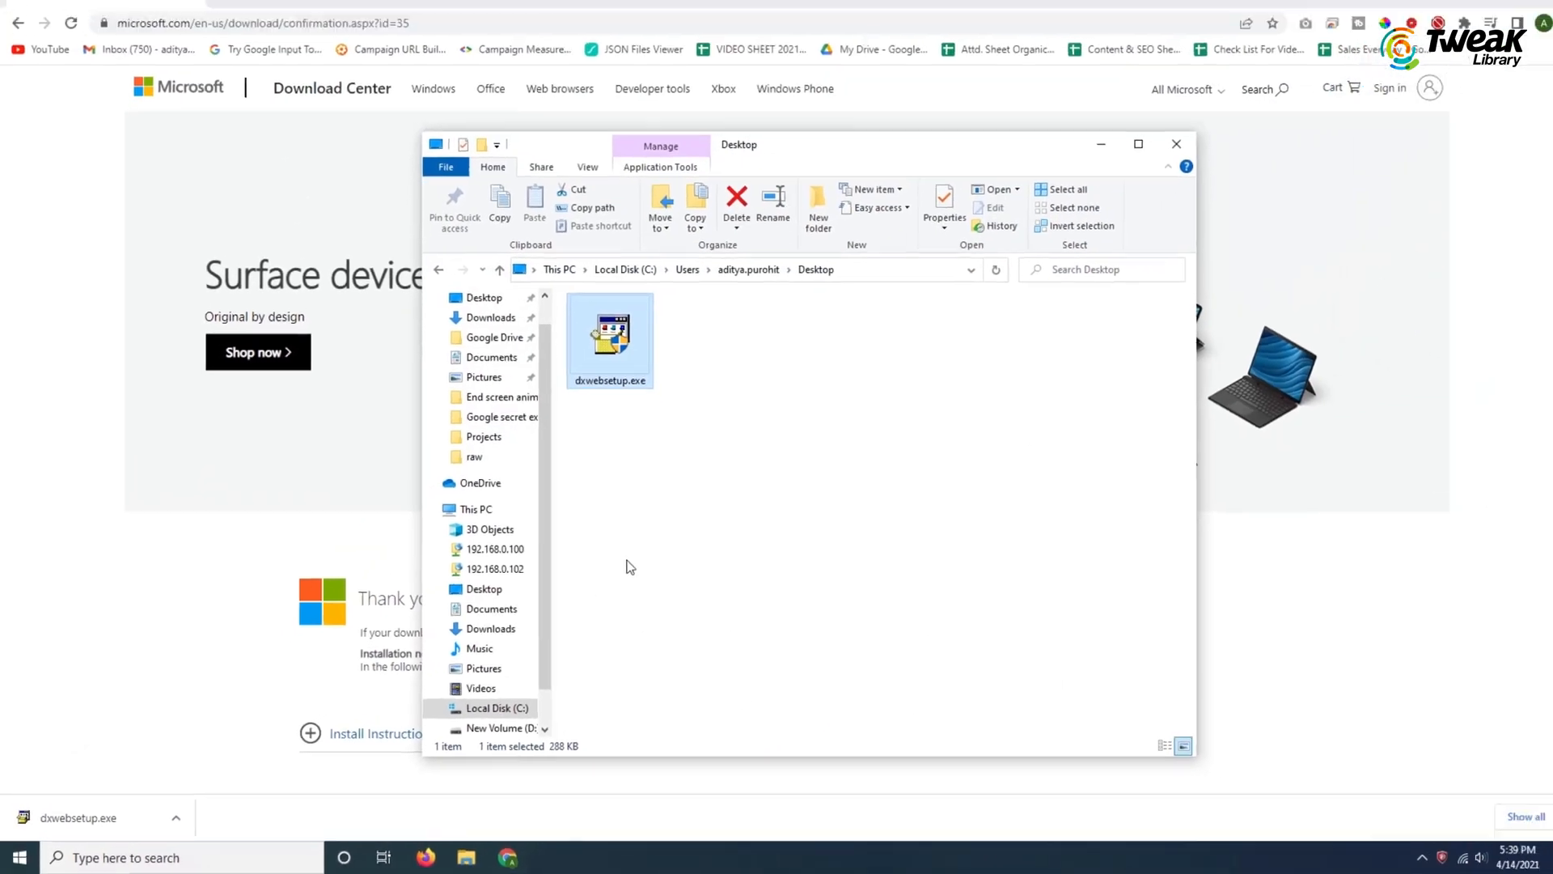
# - Launch dxwebsetup.exe from the Desktop and accept the DirectX license agreement
pyautogui.doubleClick(609, 332)
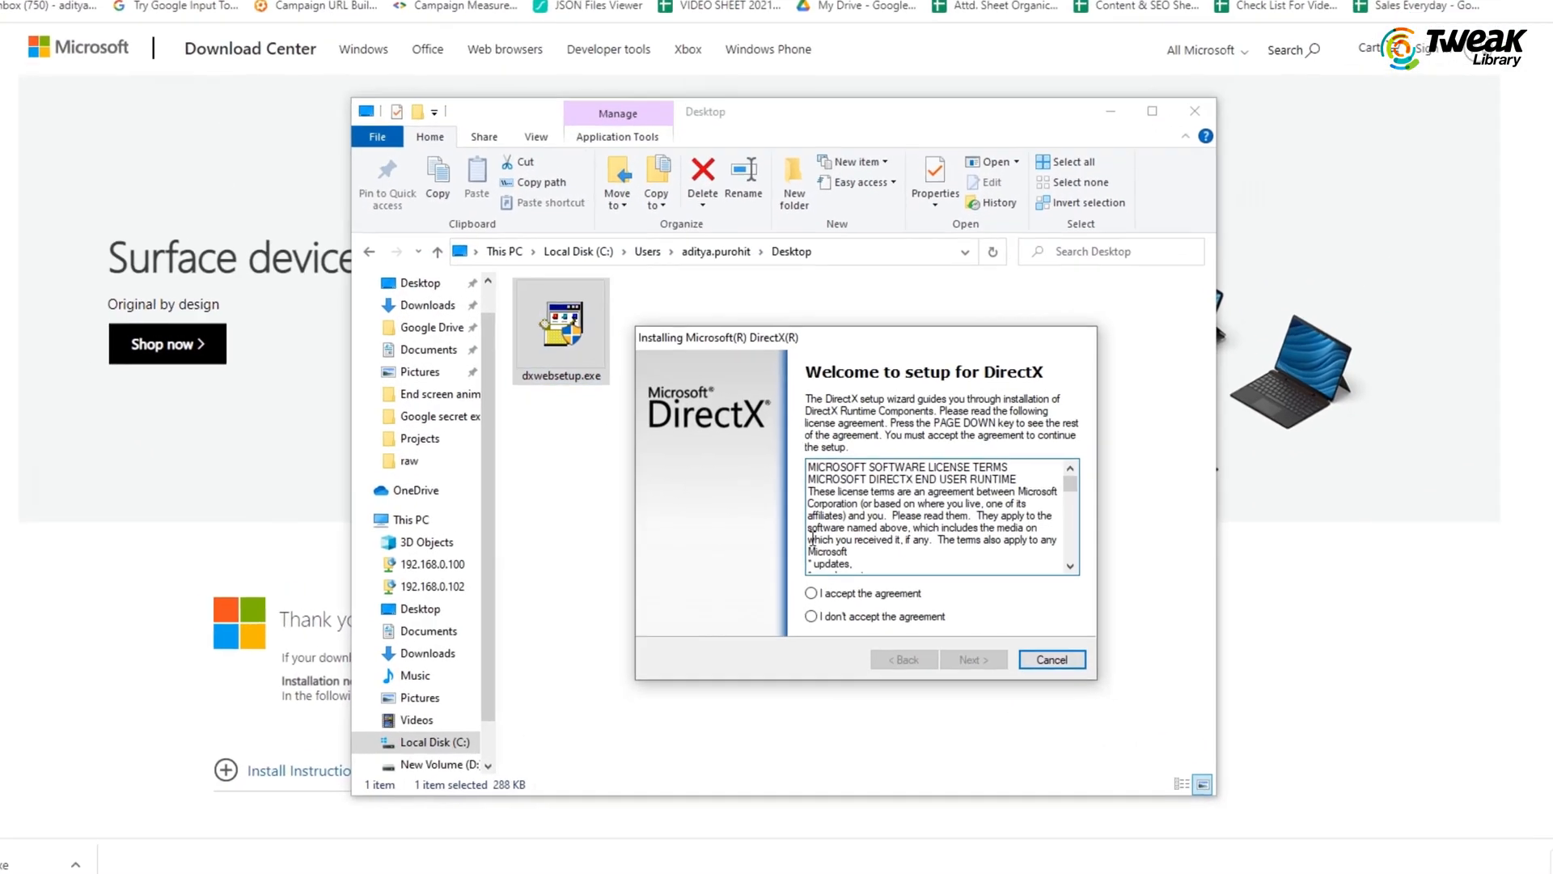
pyautogui.click(972, 658)
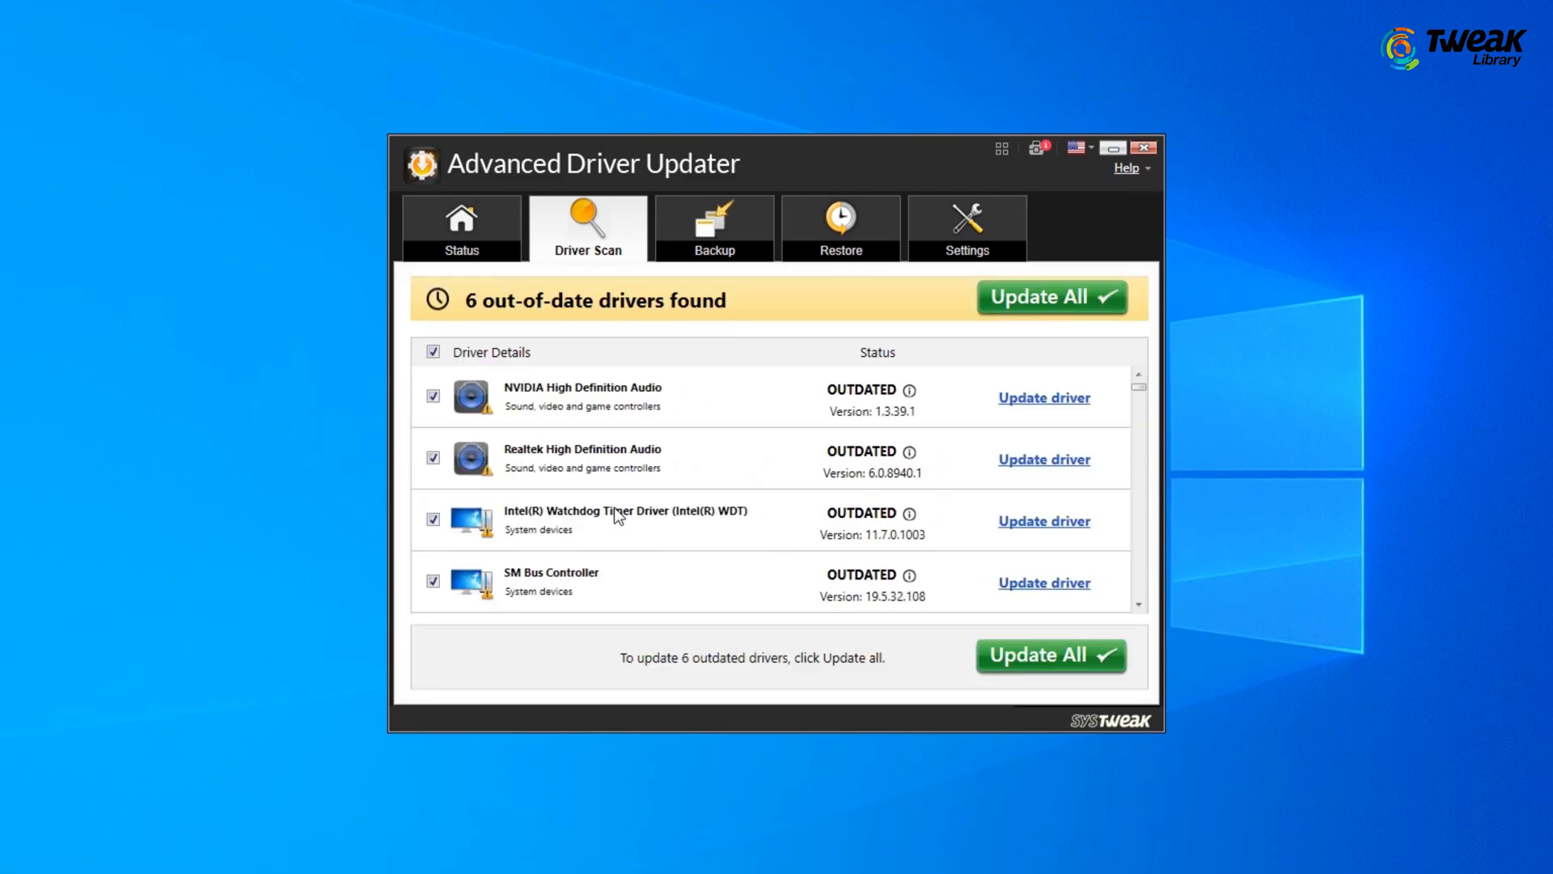
pyautogui.moveTo(1030, 410)
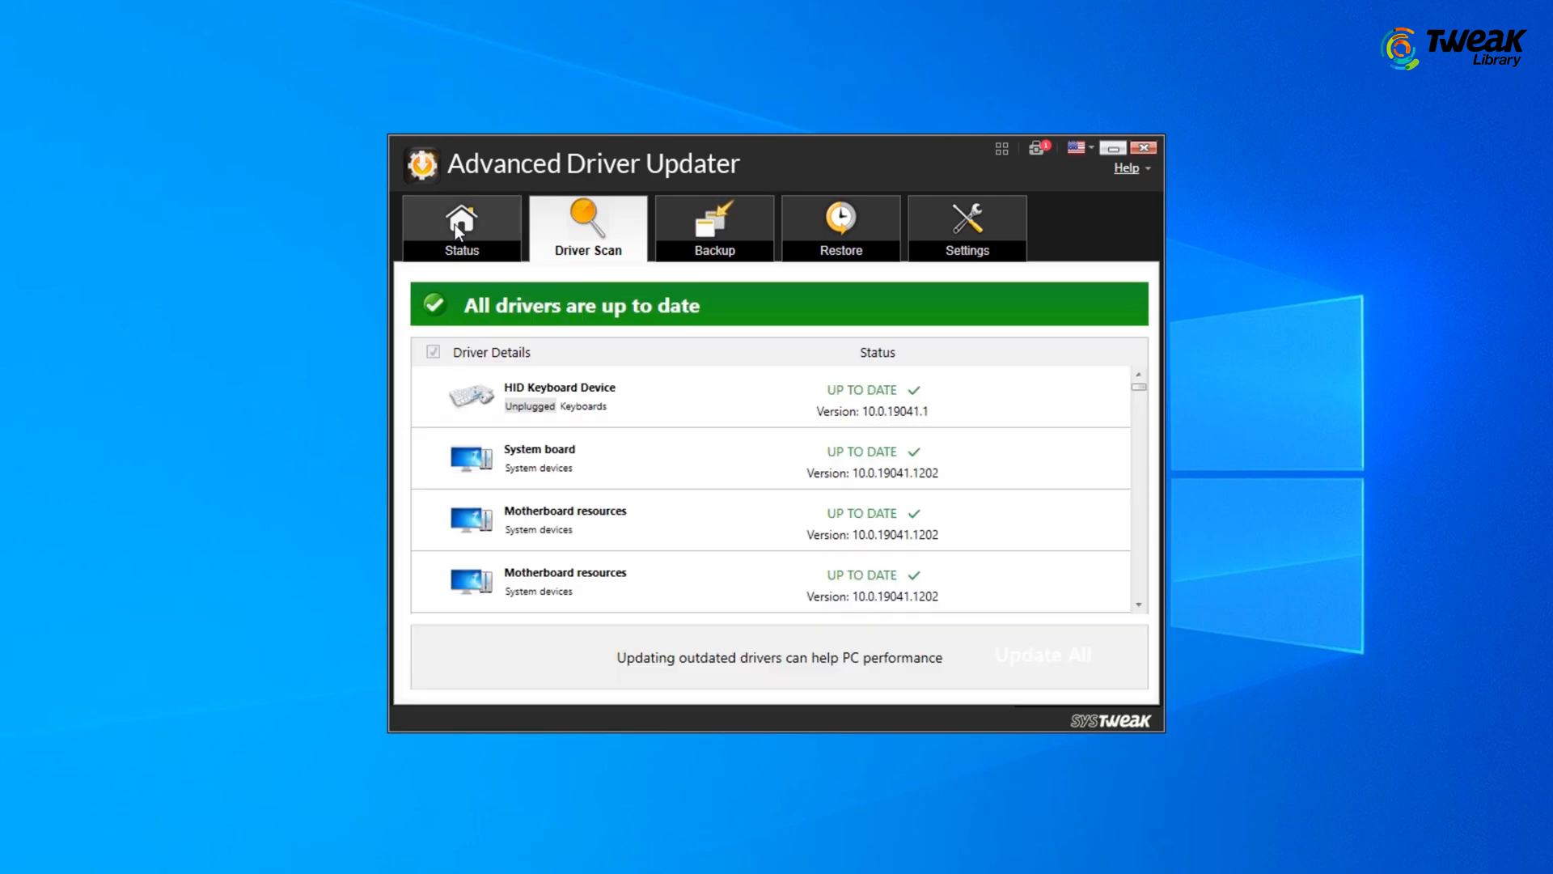
# - Return to the driver status overview showing all drivers up to date
pyautogui.click(1142, 147)
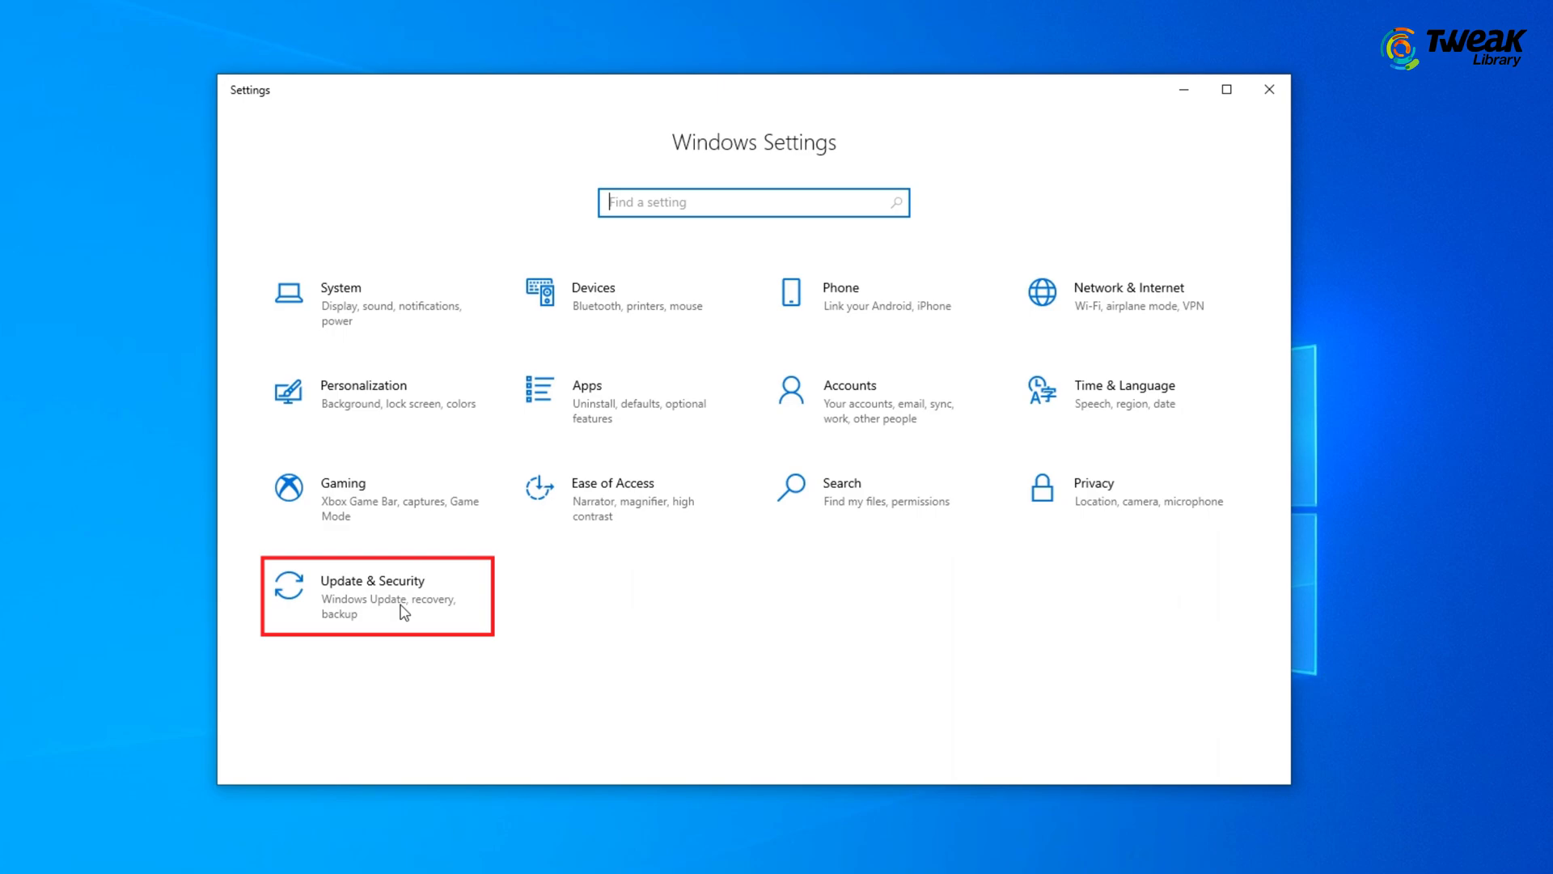
# - Check Windows Update under Update & Security for the version 22H2 feature update
pyautogui.click(376, 595)
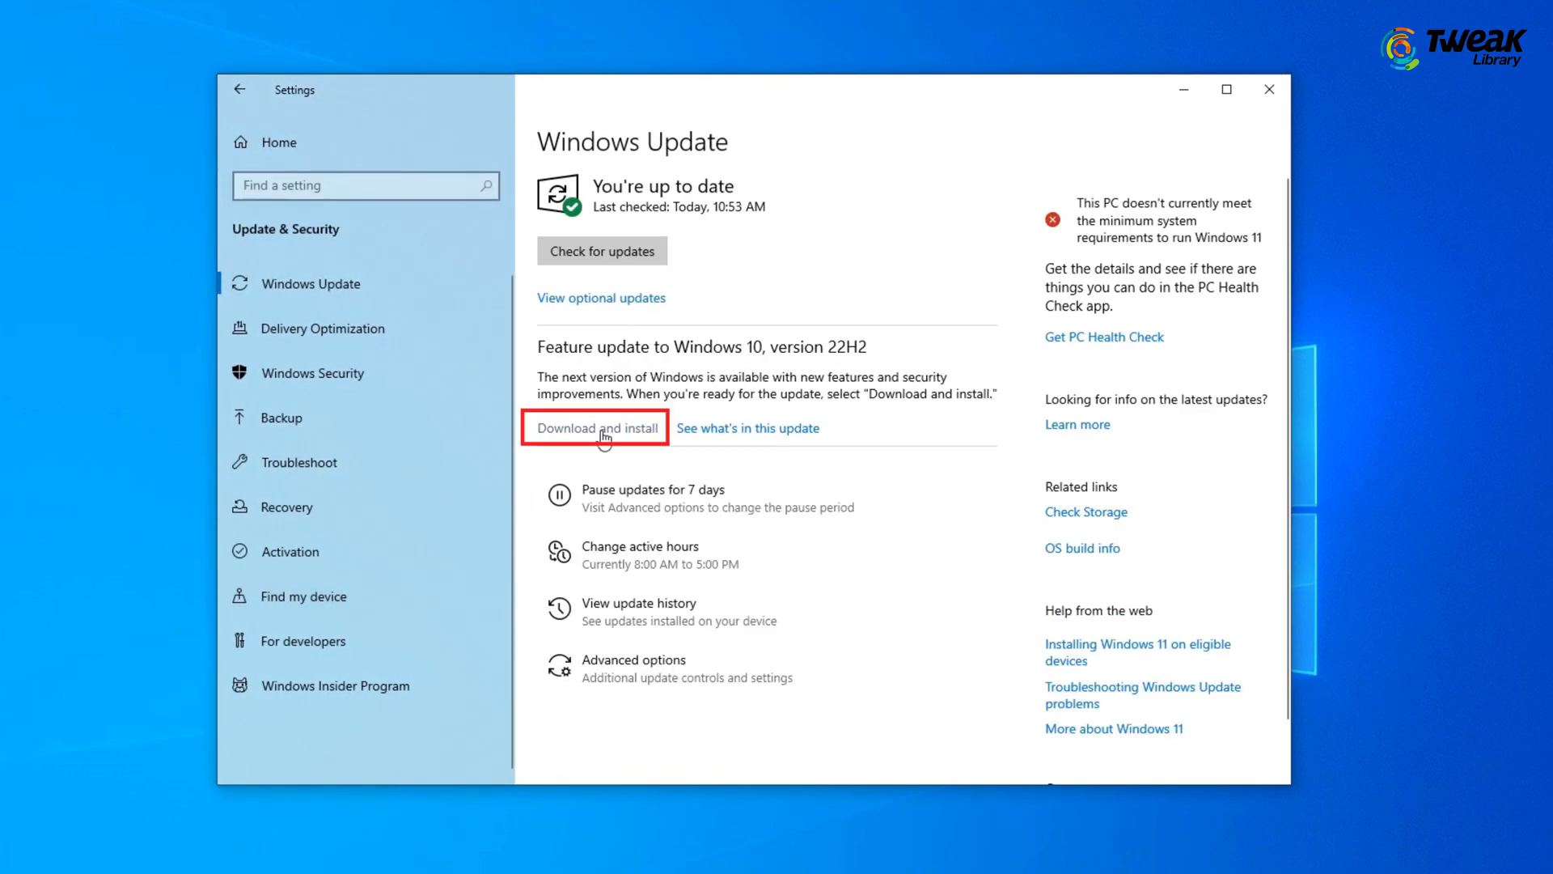
pyautogui.press('Win+i')
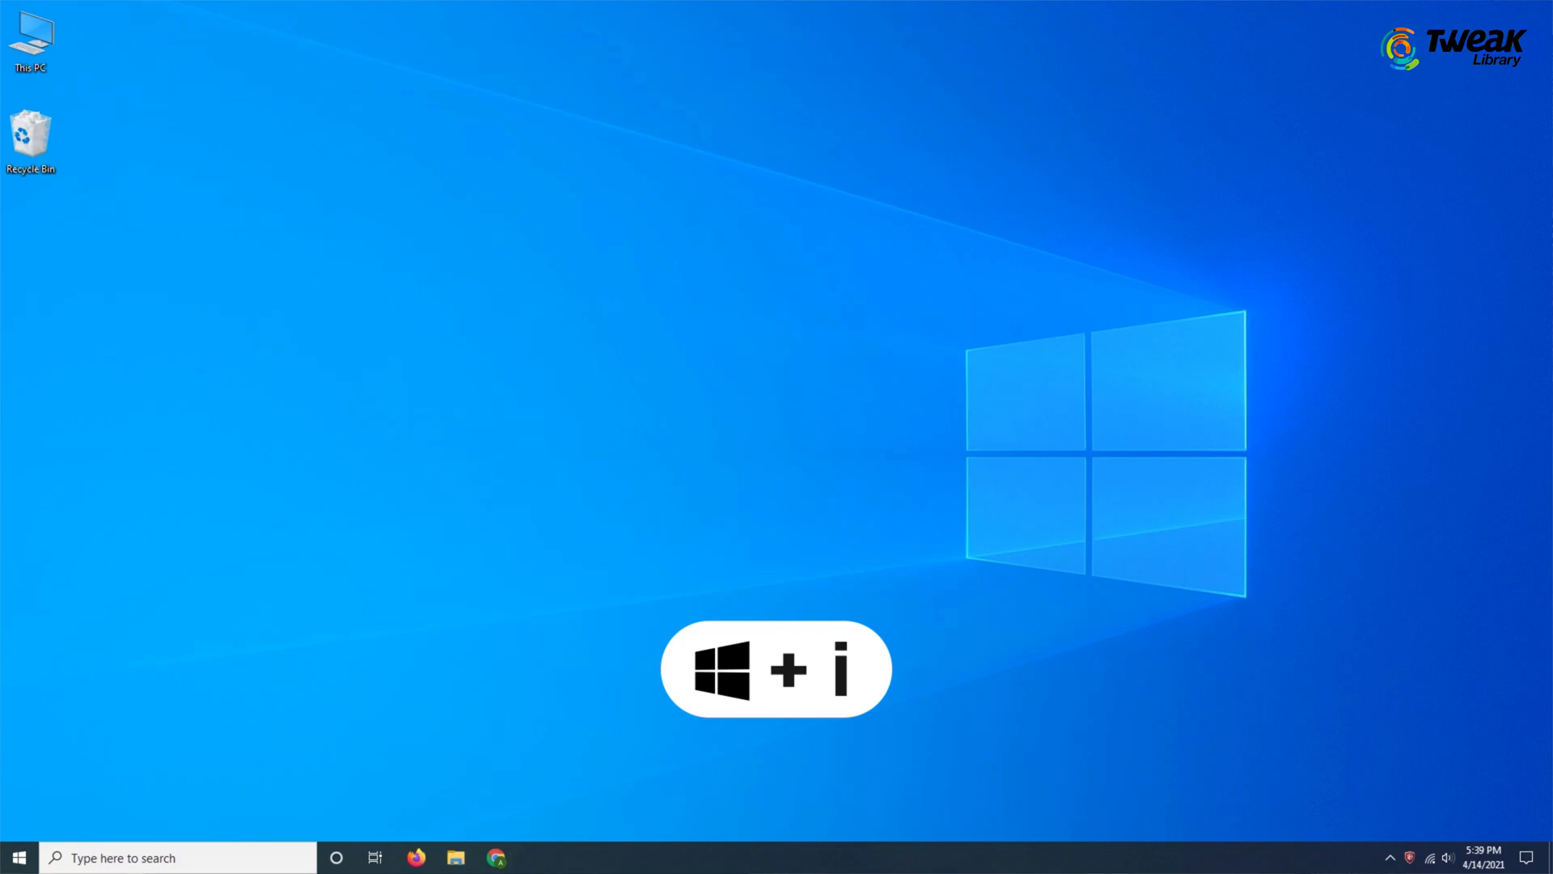
# - Make sure Game Mode is switched on under Gaming settings
pyautogui.press('win+i')
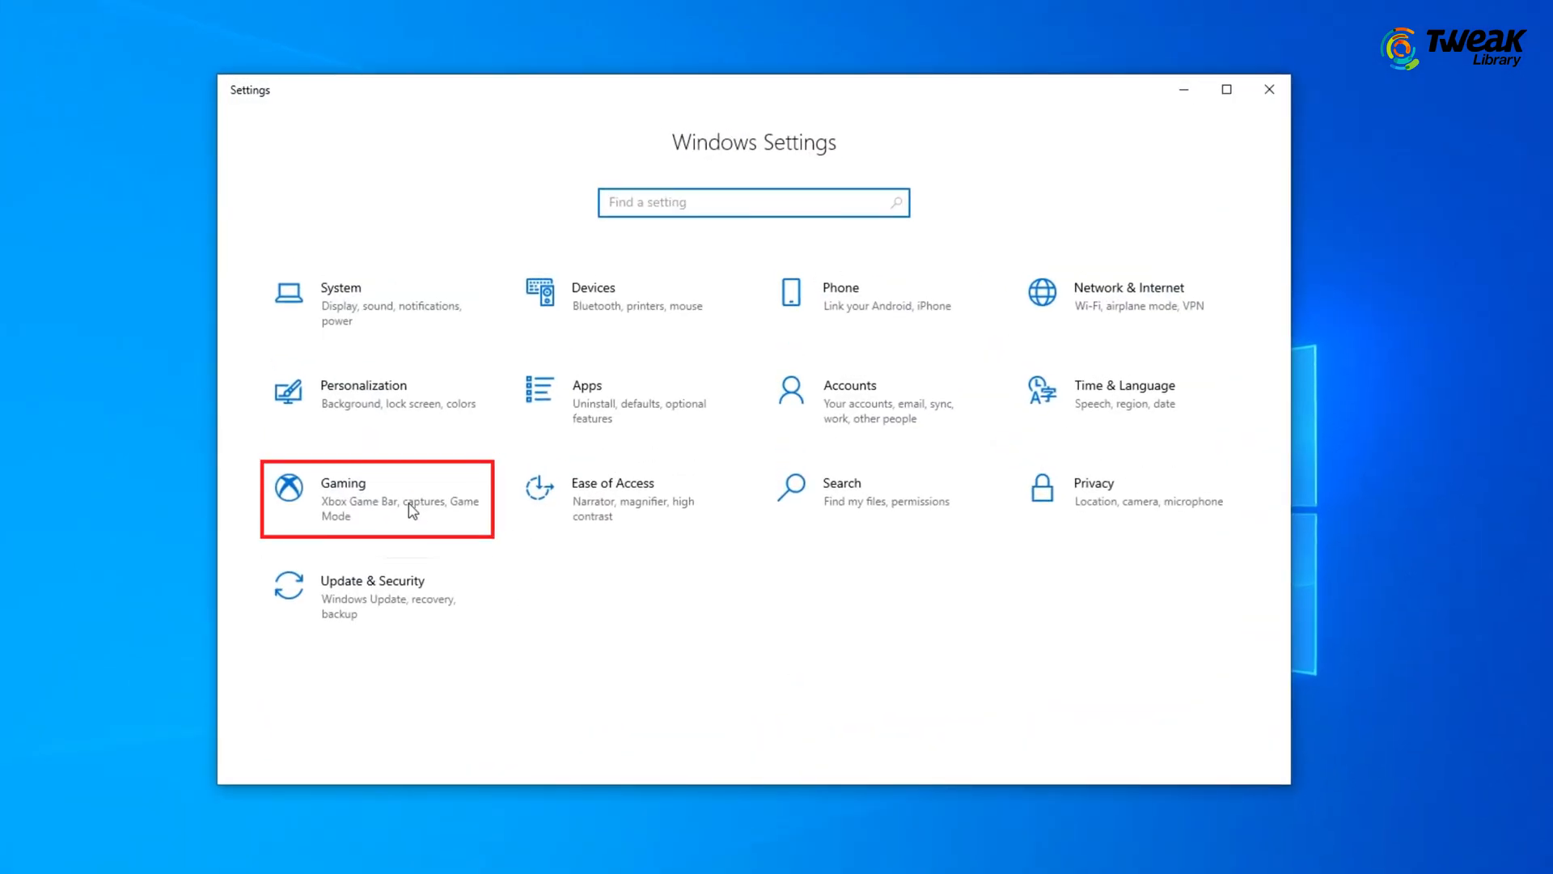
pyautogui.click(376, 500)
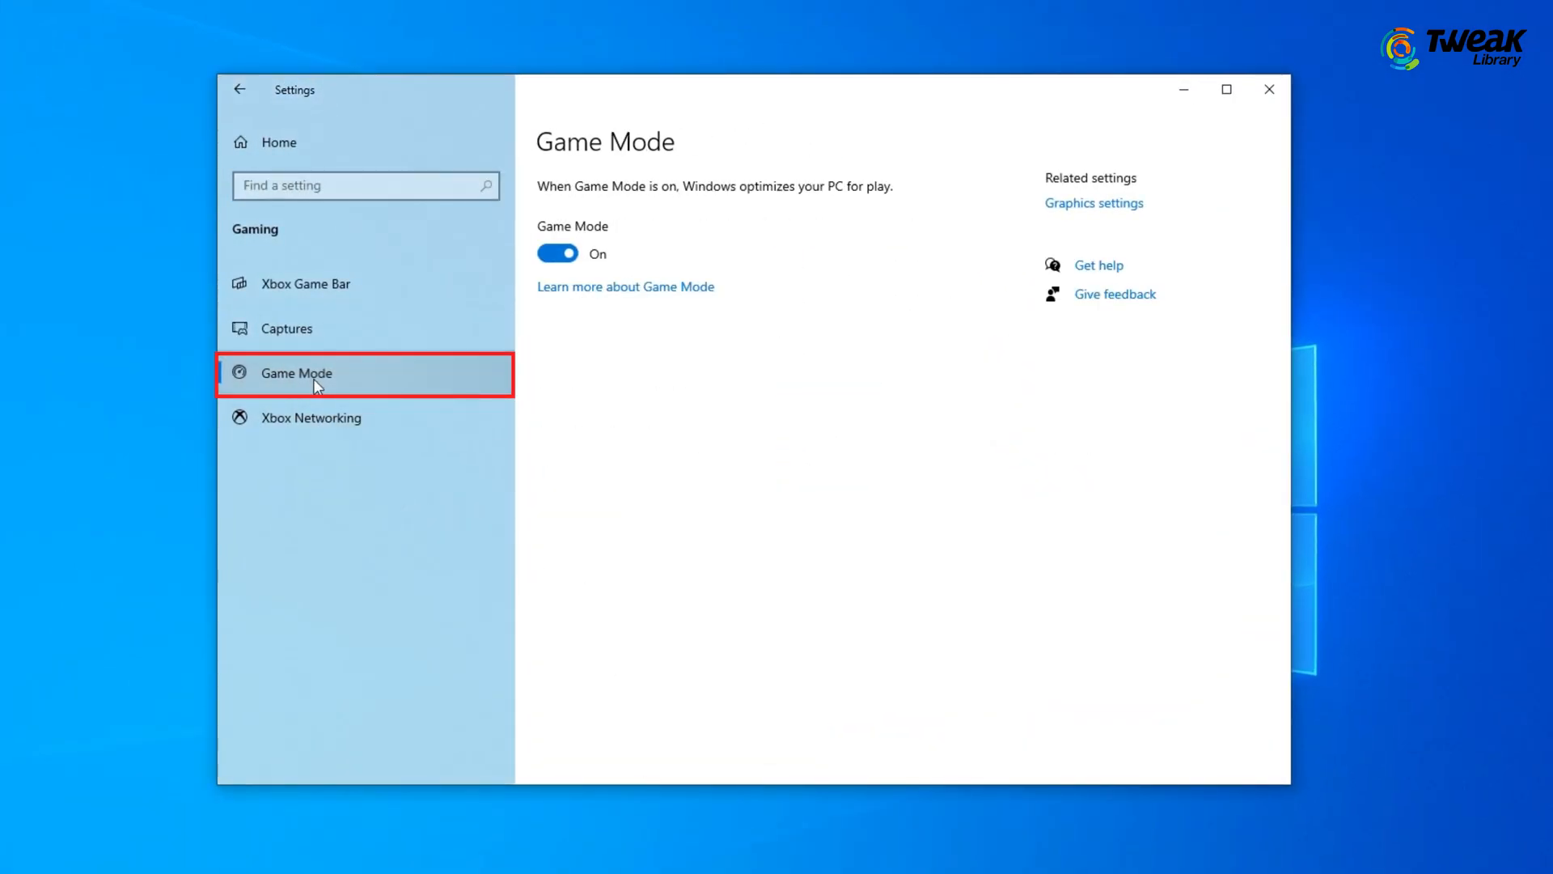
pyautogui.click(556, 252)
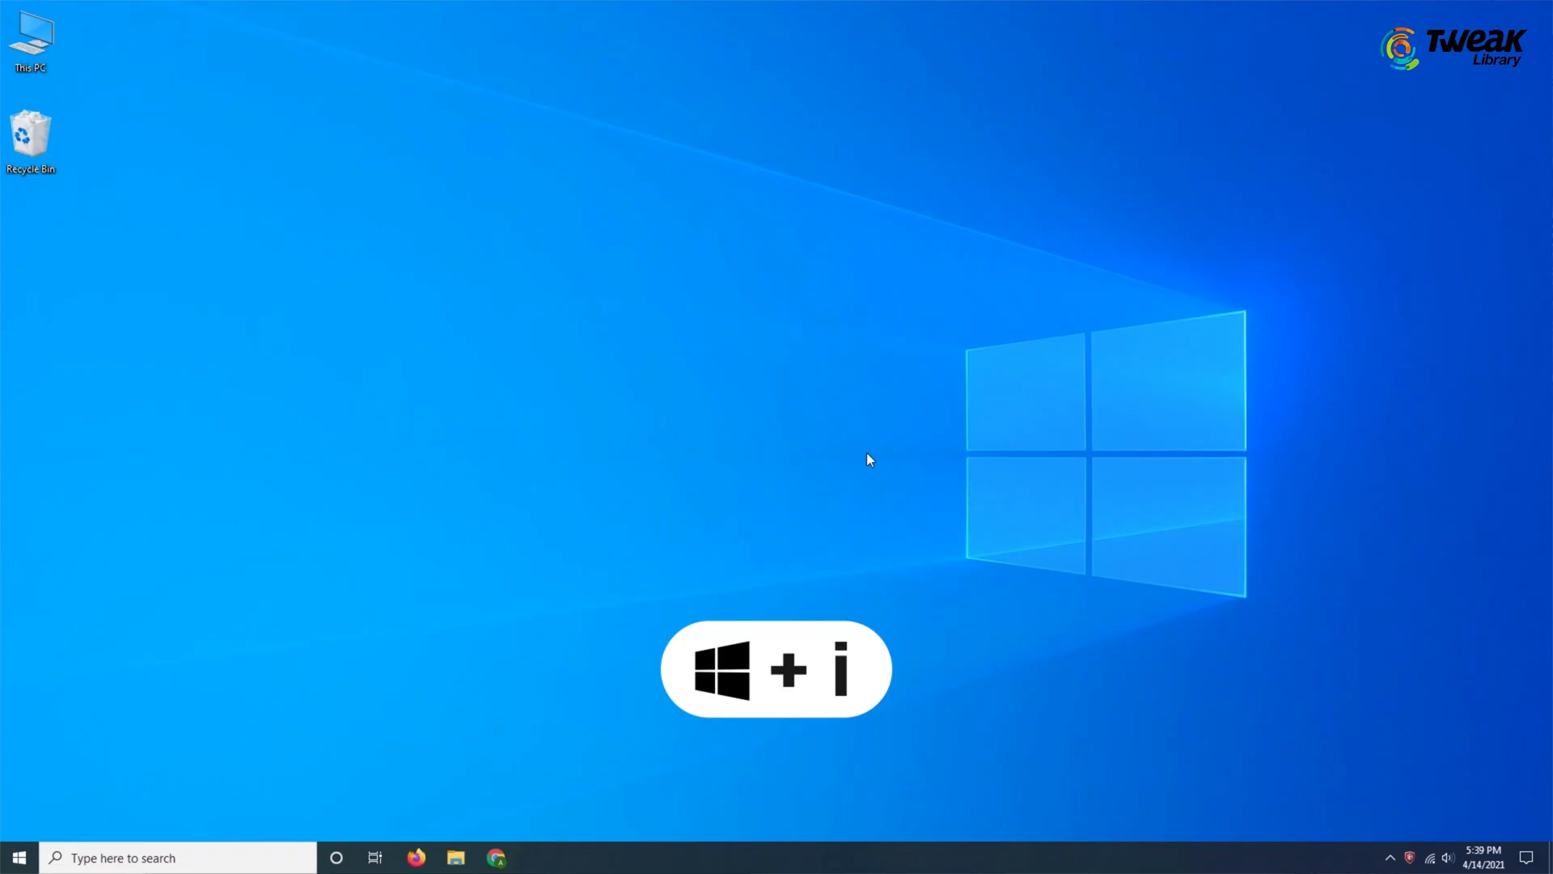
# - Switch on hardware-accelerated GPU scheduling in System > Display > Graphics settings
pyautogui.press('Win+i')
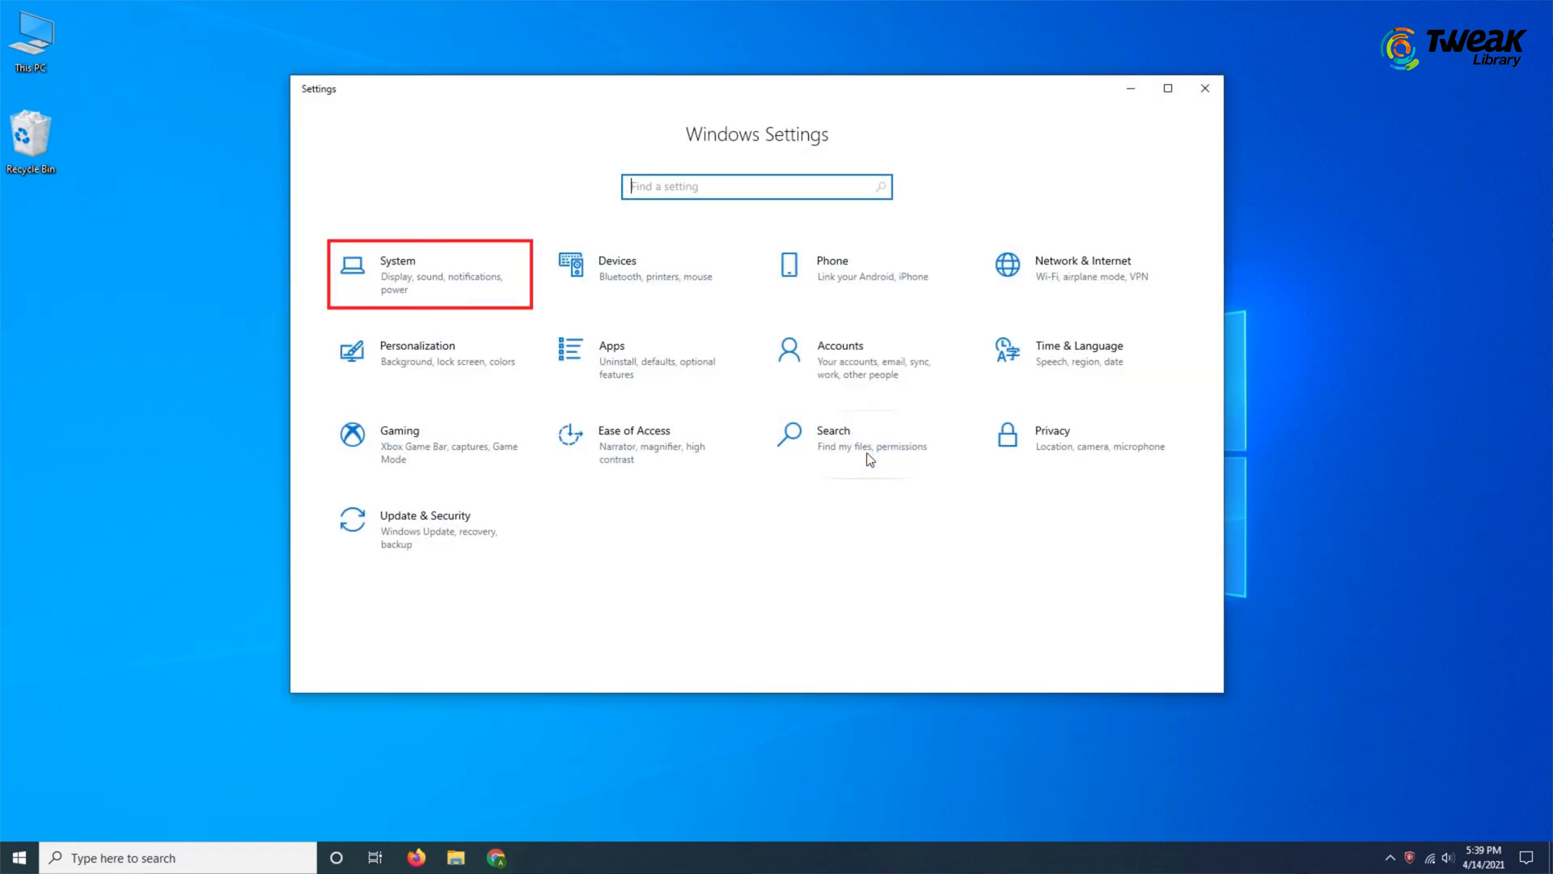
pyautogui.click(429, 274)
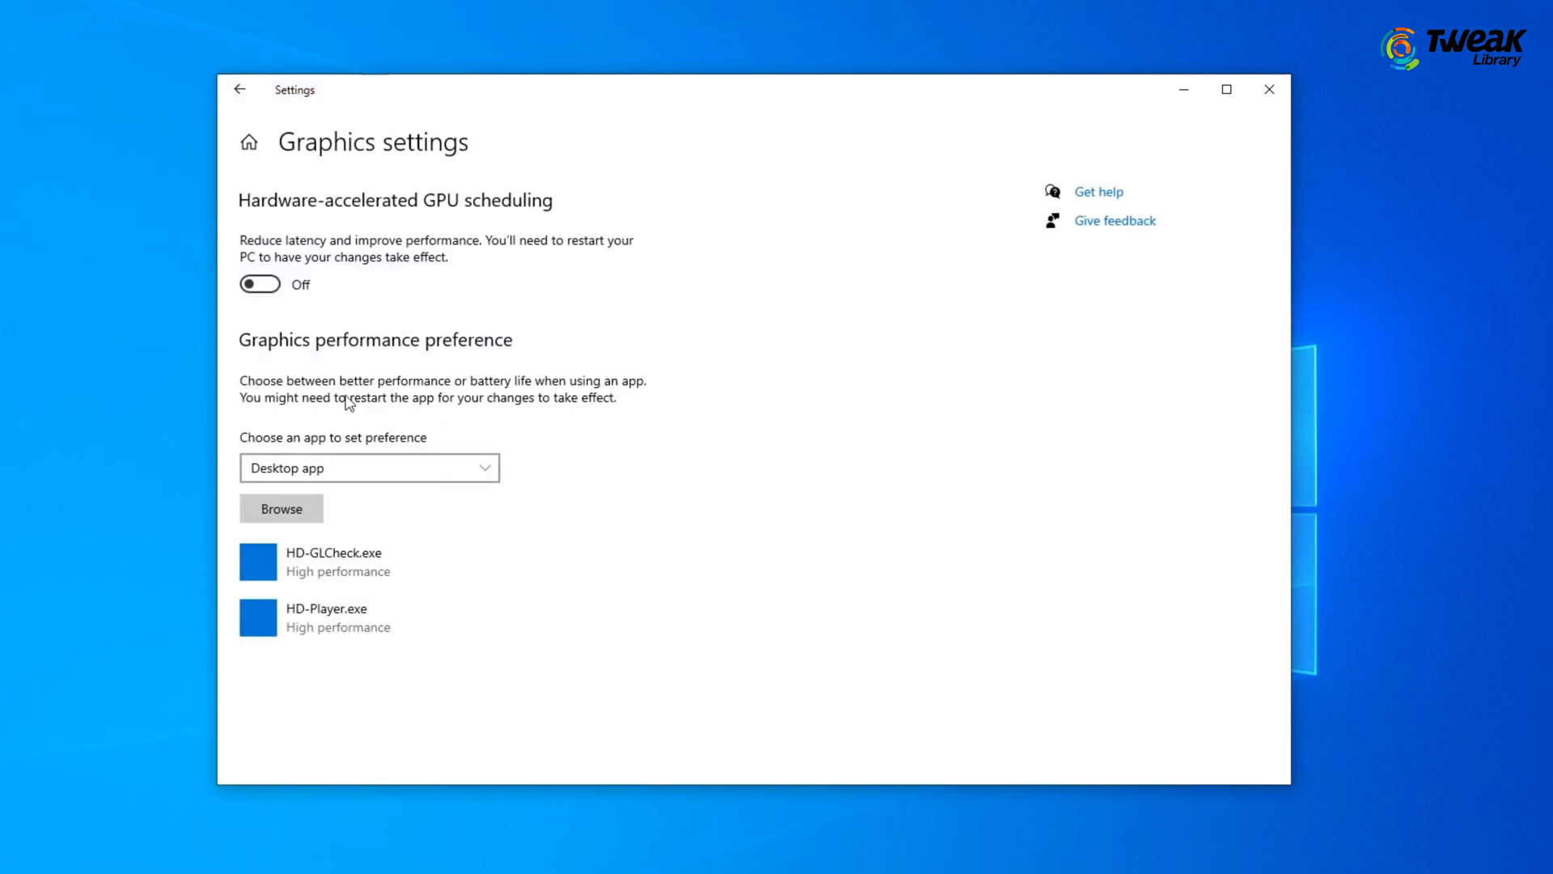
pyautogui.click(260, 286)
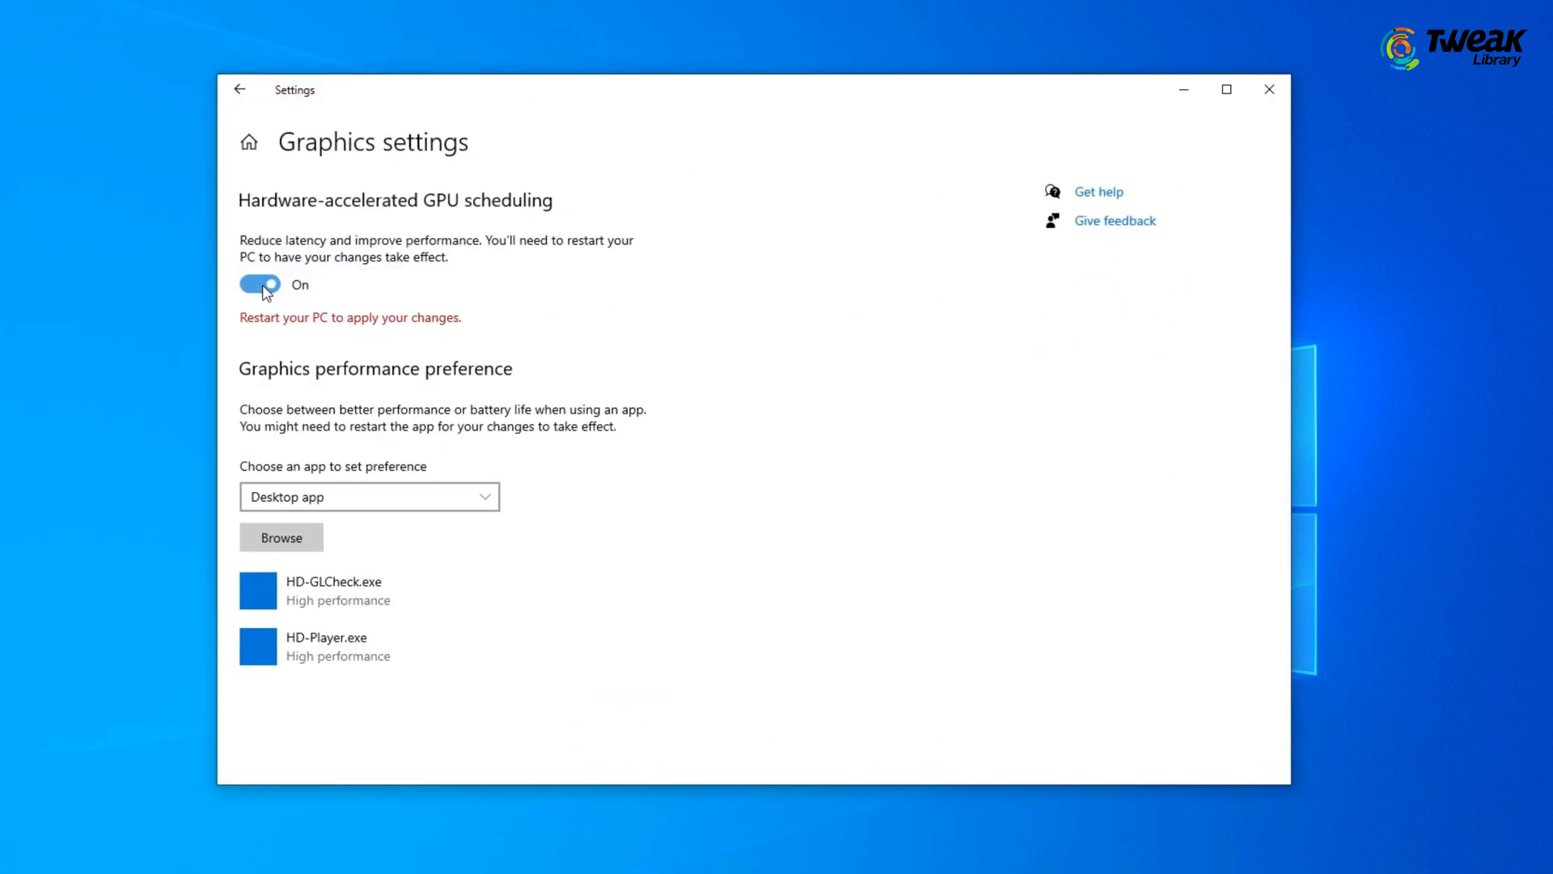